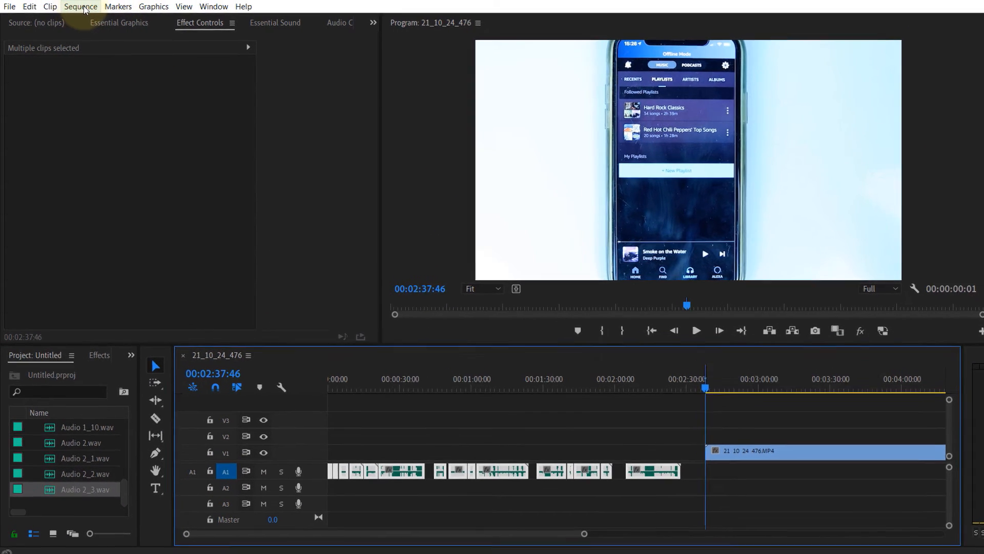
- Apply Sequence > Close Gap once, then select the audio clips on track A1
left_click(80, 6)
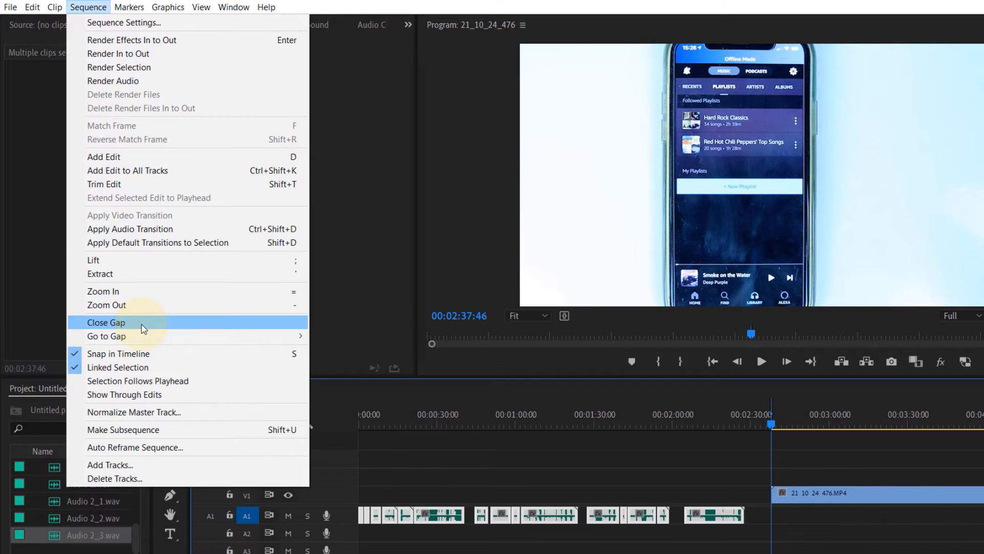
left_click(105, 322)
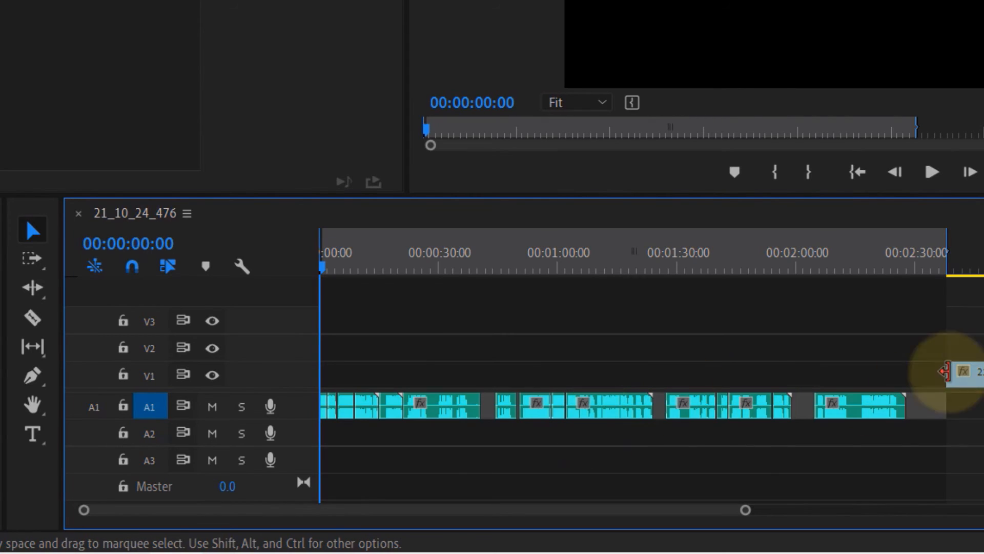
left_click(881, 259)
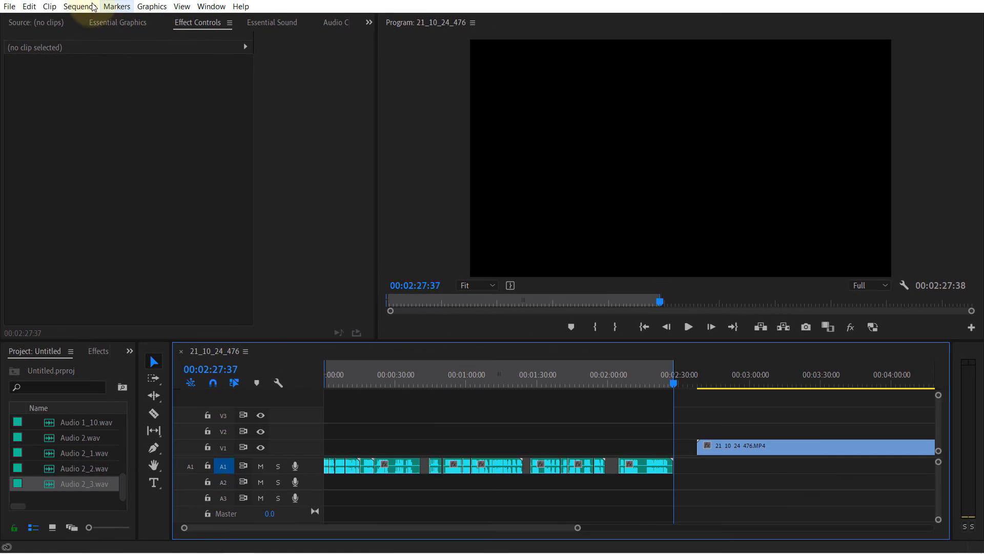
- Run Sequence > Close Gap so the A1 audio clips sit flush from the start
left_click(80, 6)
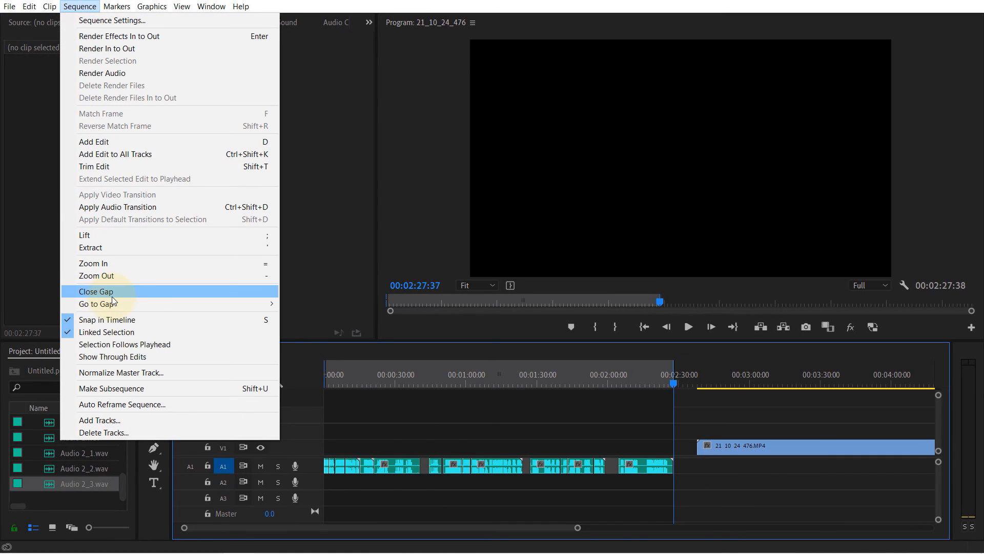
left_click(96, 291)
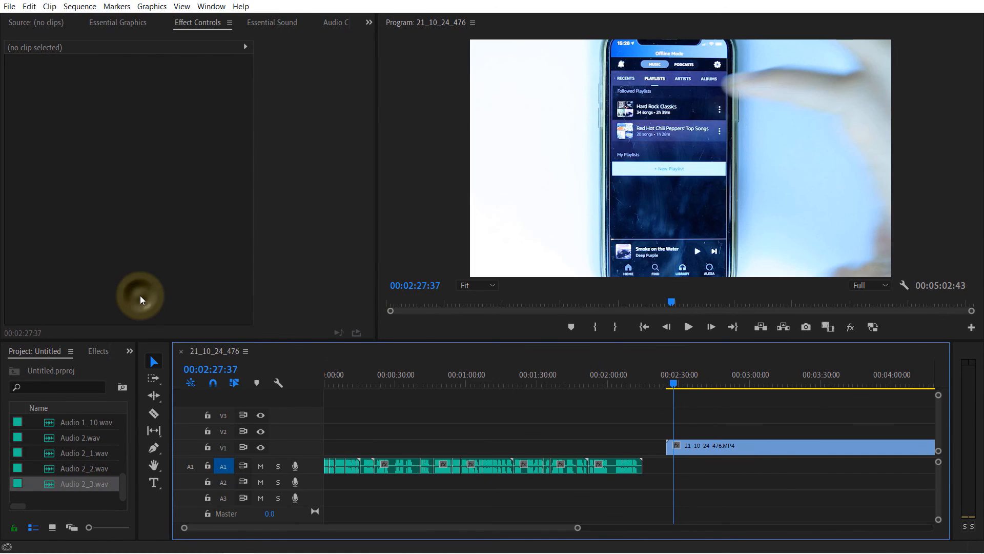